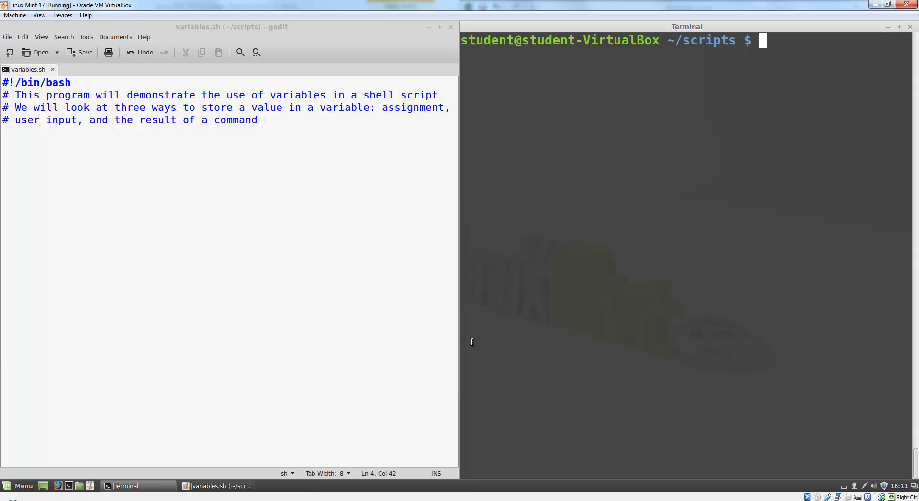
{"action": "mouse_move", "coordinate": [113, 173]}
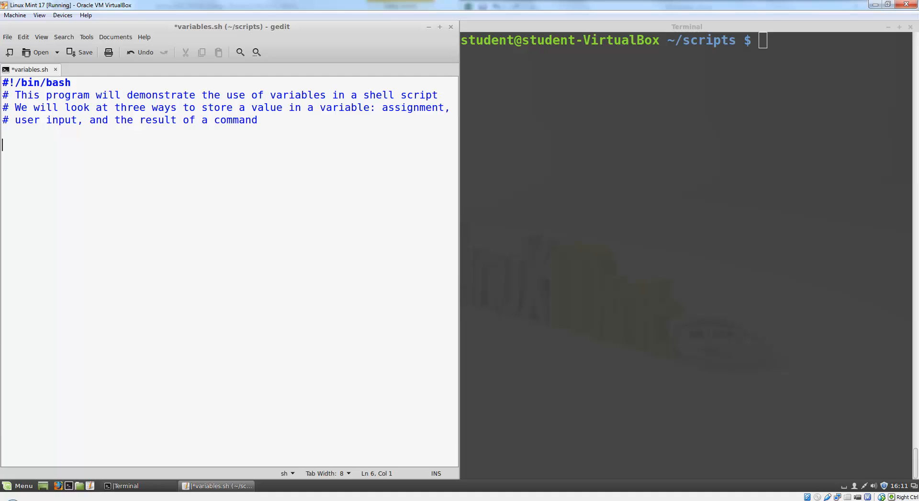
Add the assignment greeting="Hello" on a line below the header comments.
{"action": "type", "text": "gree"}
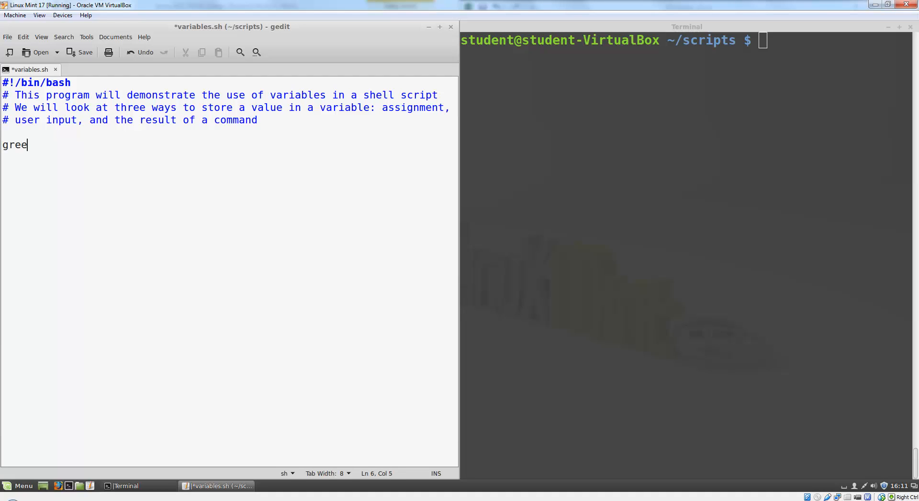
{"action": "type", "text": "ting"}
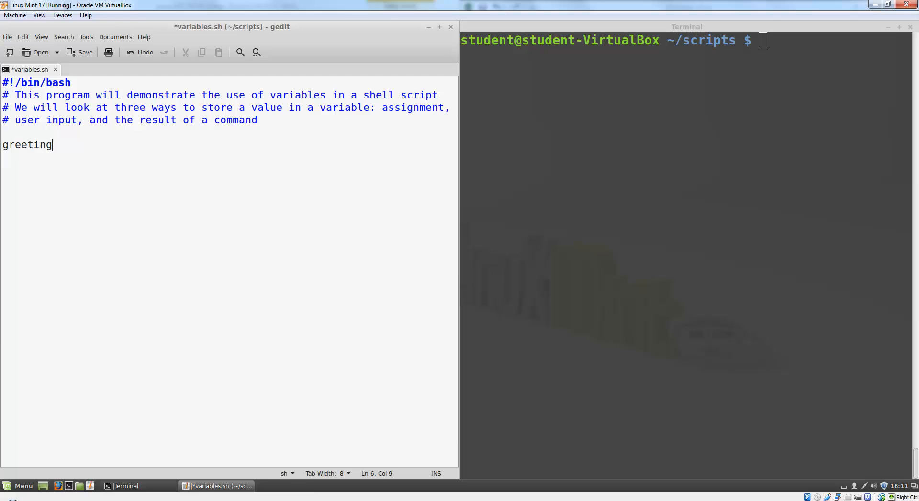
{"action": "type", "text": "="}
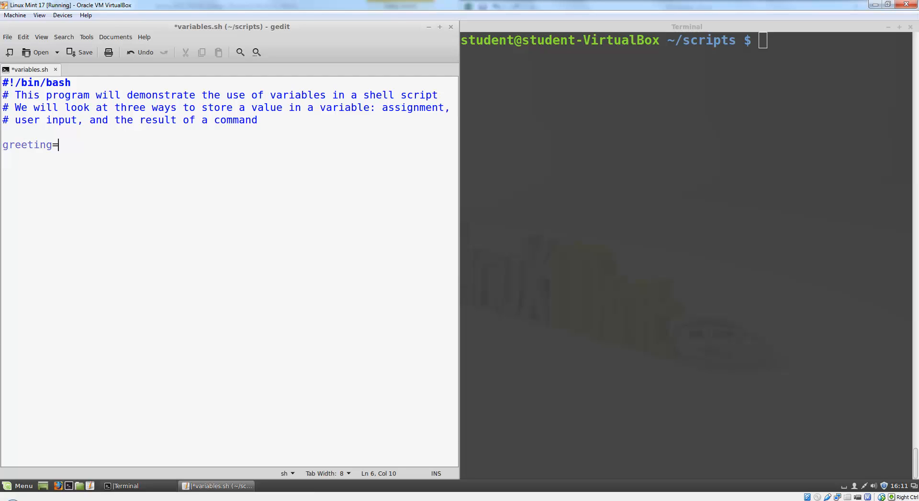
{"action": "type", "text": "\"Va"}
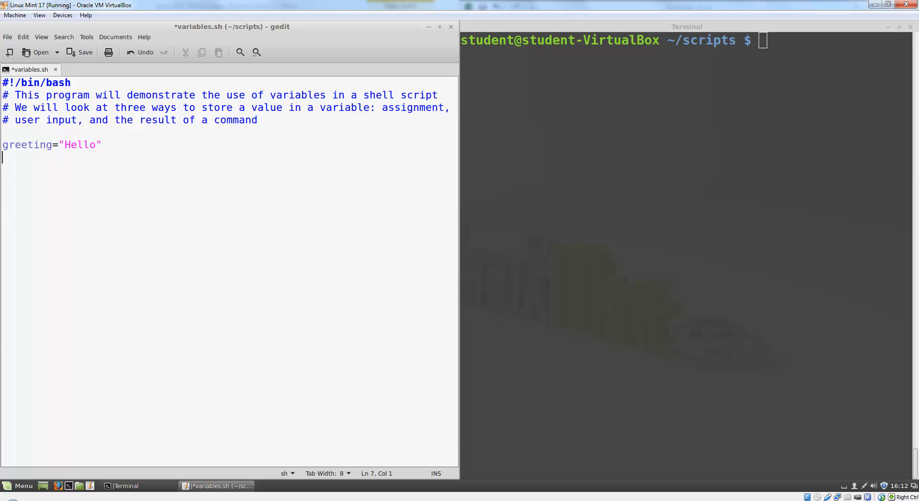
Add the line echo "$greeting, Jeromie" and save variables.sh.
{"action": "type", "text": "e"}
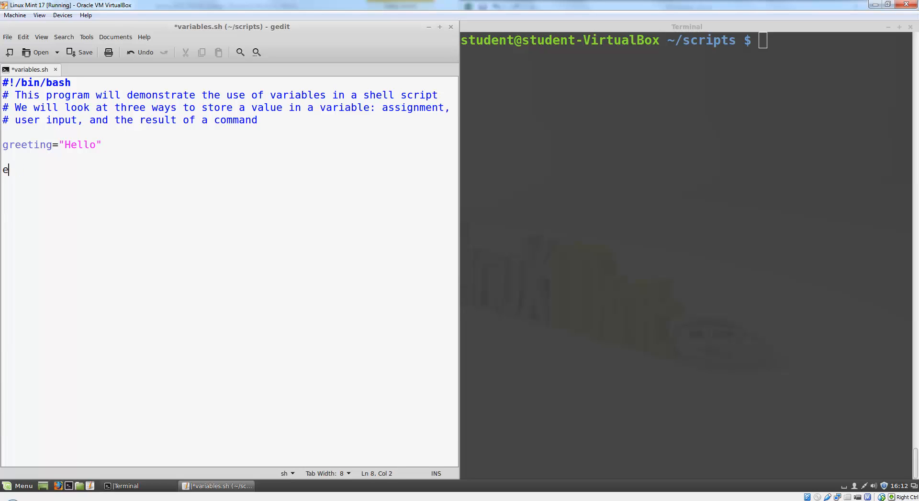
{"action": "type", "text": "cho"}
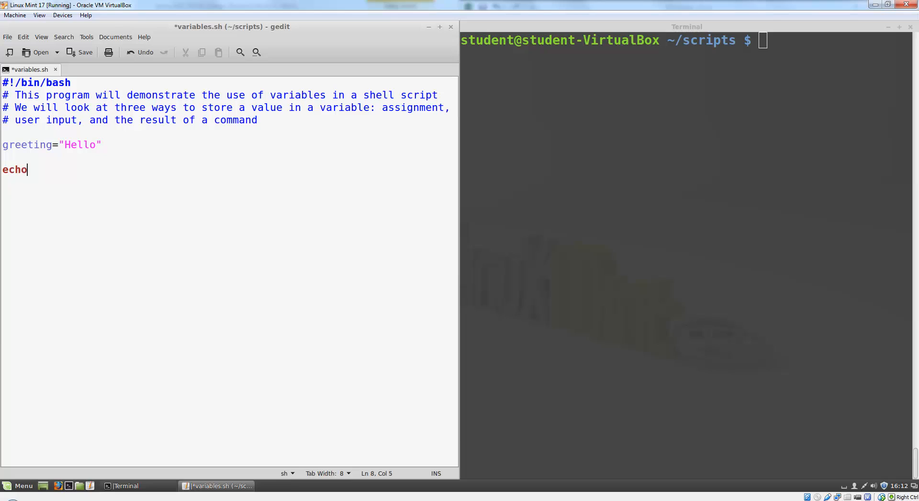
{"action": "type", "text": "\" \""}
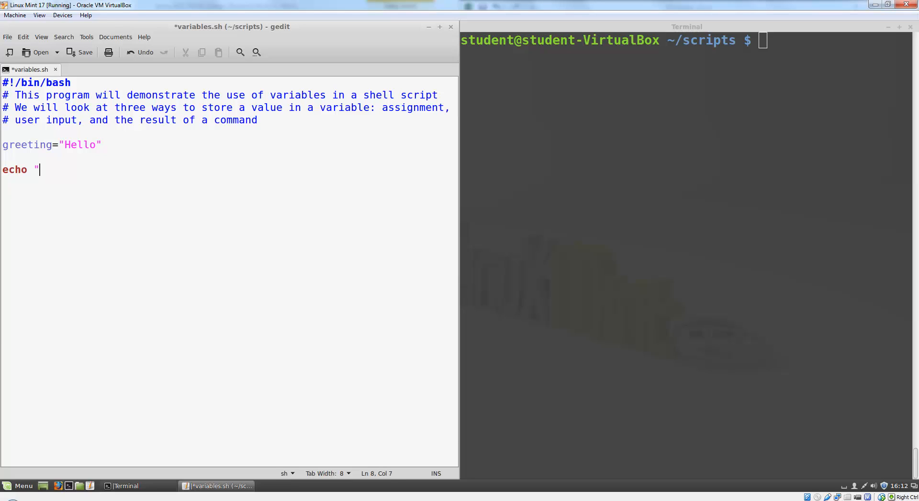
{"action": "type", "text": "$gr"}
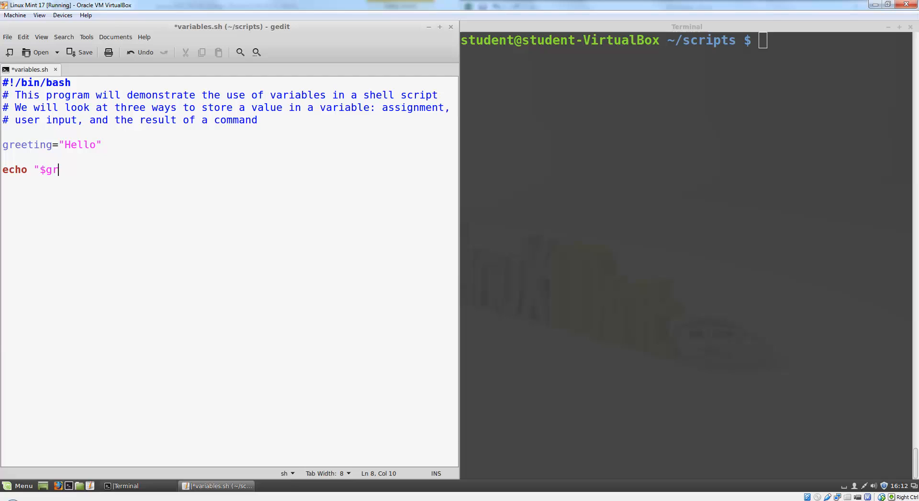
{"action": "type", "text": "eeting"}
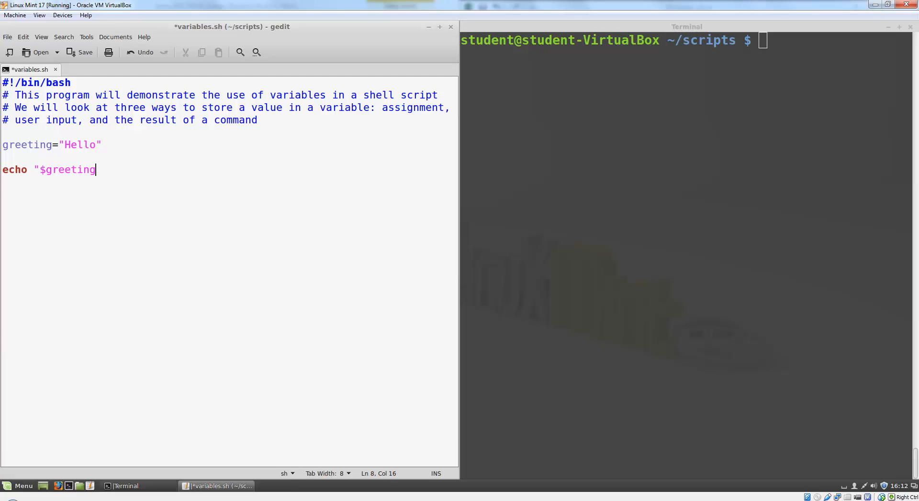
{"action": "type", "text": "\""}
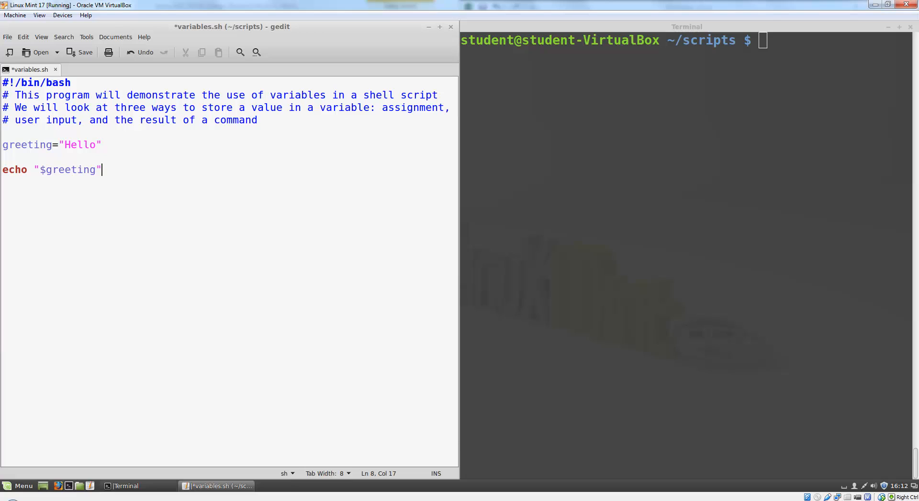
{"action": "key", "text": "Left"}
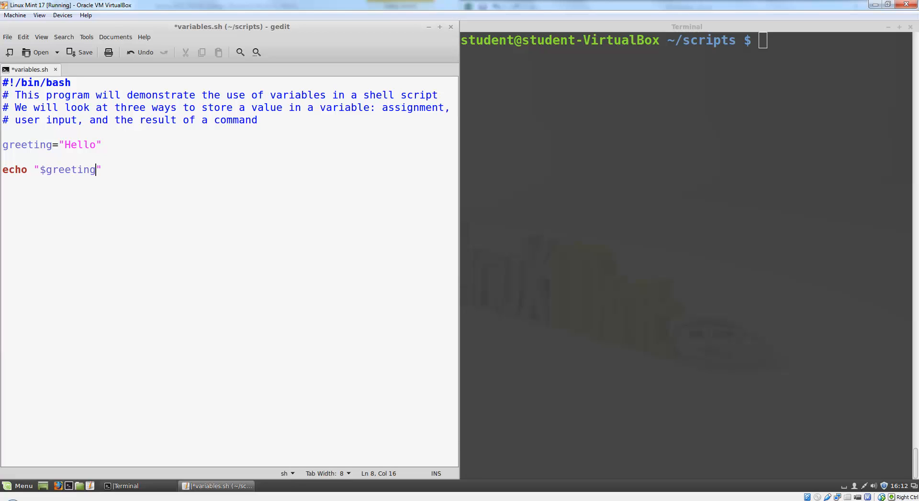
{"action": "type", "text": ", J"}
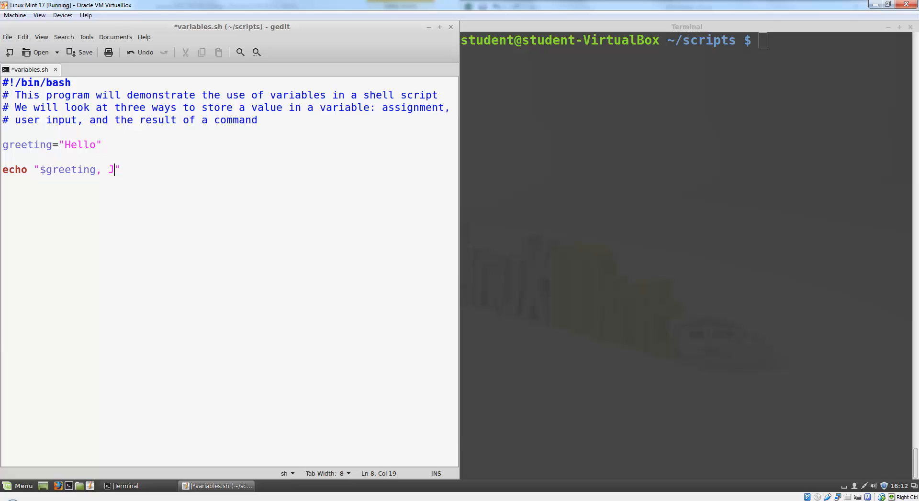
{"action": "type", "text": "eromie"}
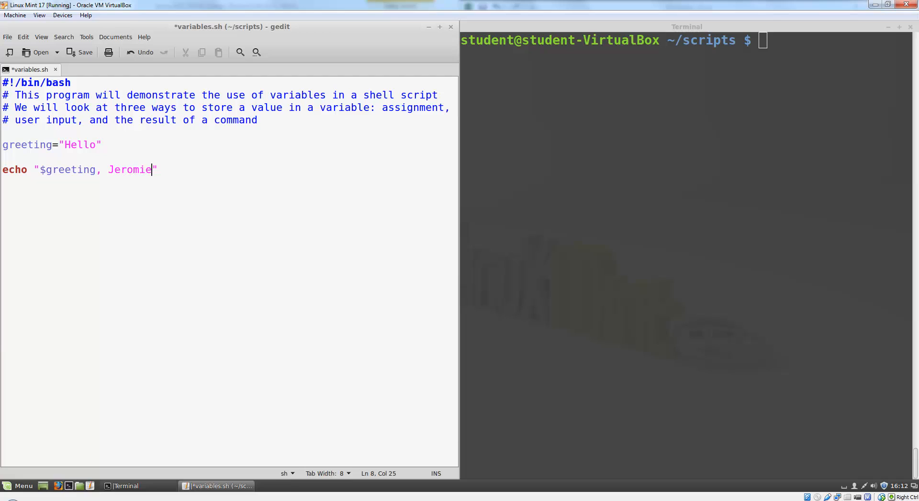
{"action": "key", "text": "ctrl+s"}
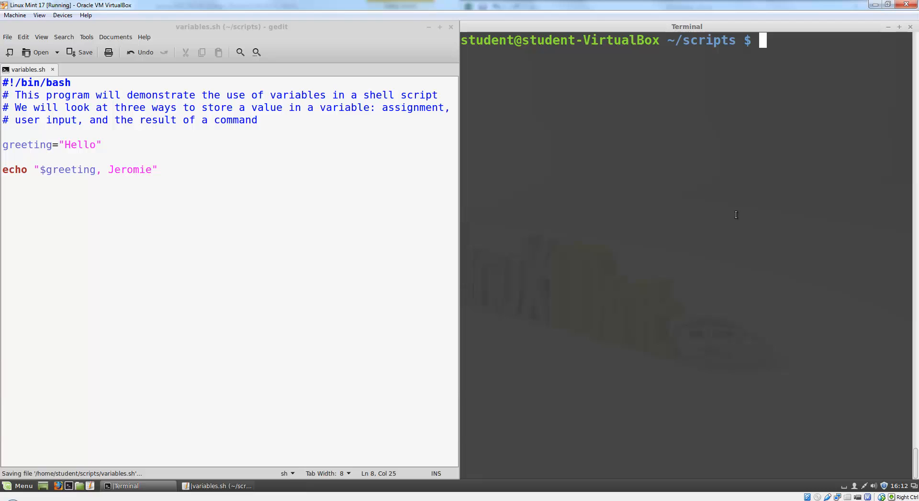
Run ./variables.sh in the Terminal to print Hello, Jeromie.
{"action": "type", "text": "."}
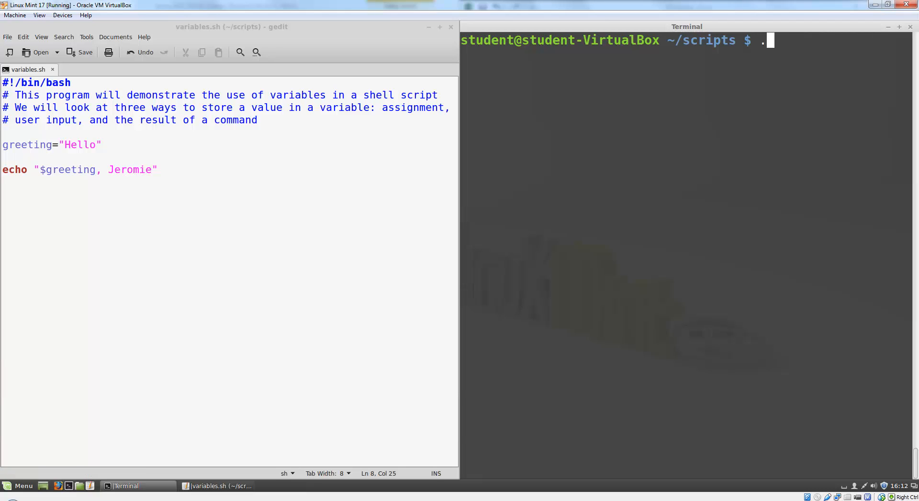
{"action": "type", "text": "/variables.sh"}
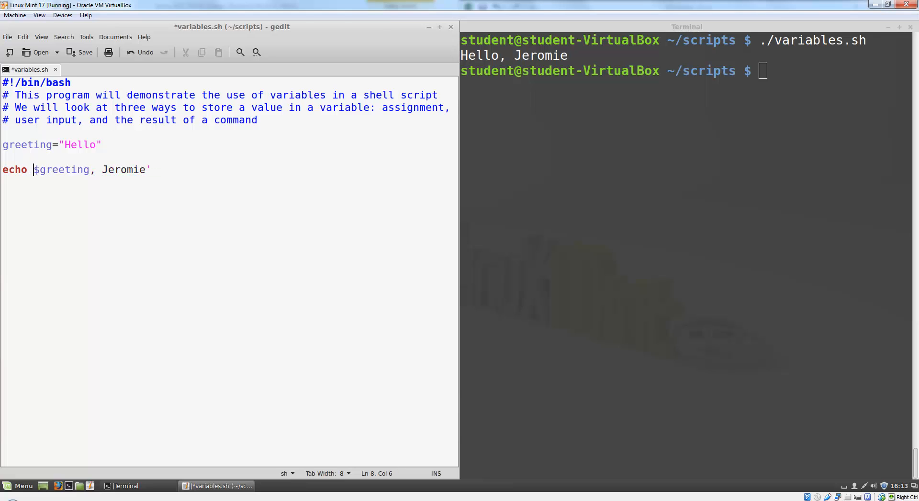
Save the echo line with single quotes to print $greeting literally, then add a blank line.
{"action": "type", "text": "'"}
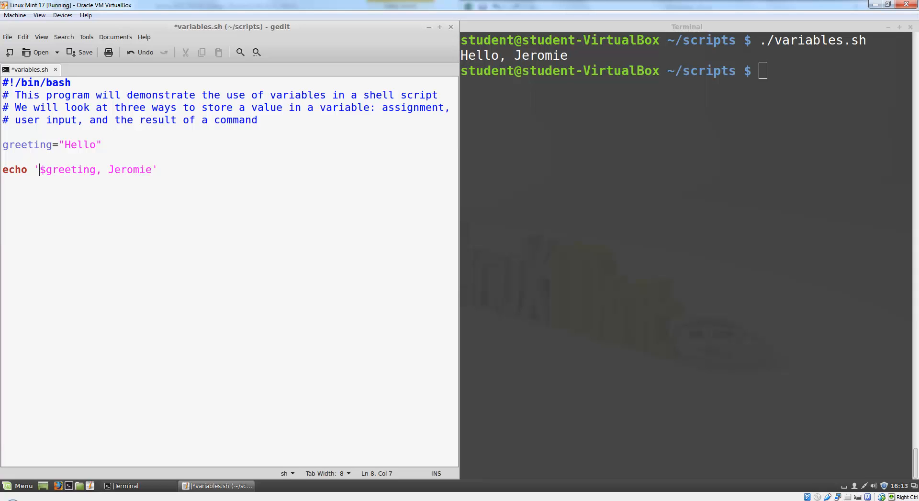
{"action": "key", "text": "ctrl+s"}
{"action": "type", "text": "./variables.sh"}
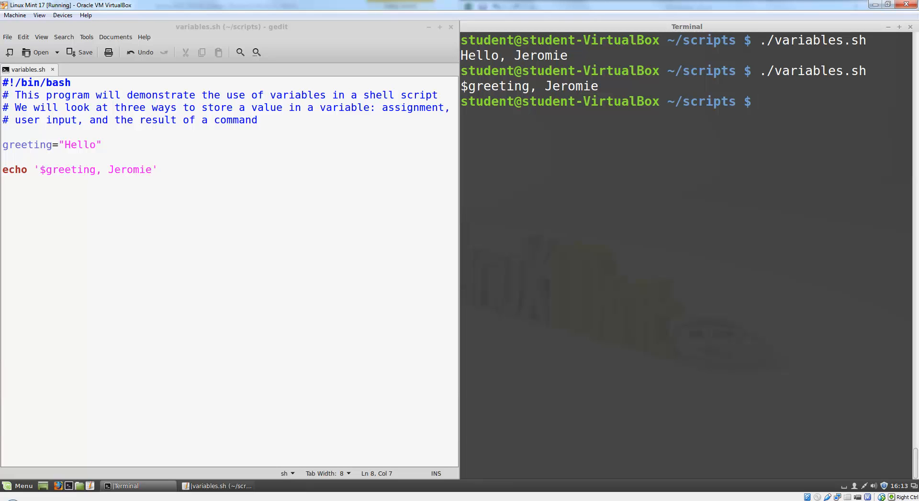
{"action": "mouse_move", "coordinate": [333, 251]}
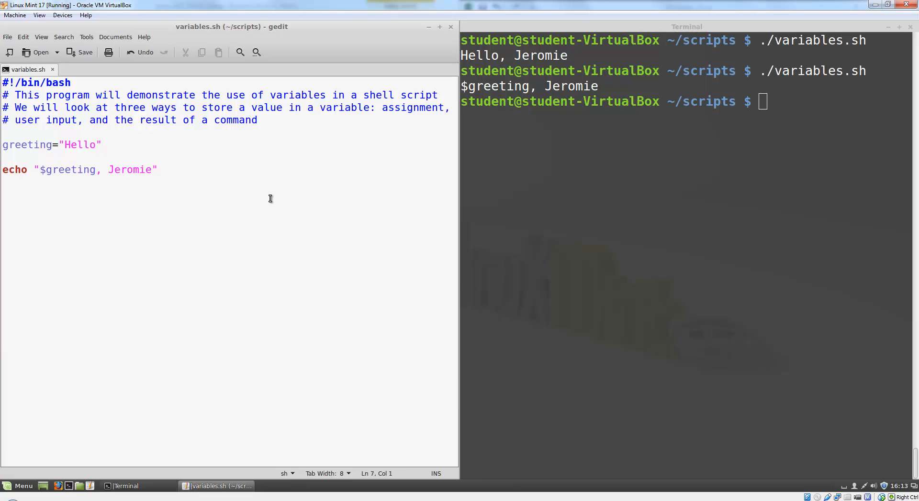
{"action": "key", "text": "Return"}
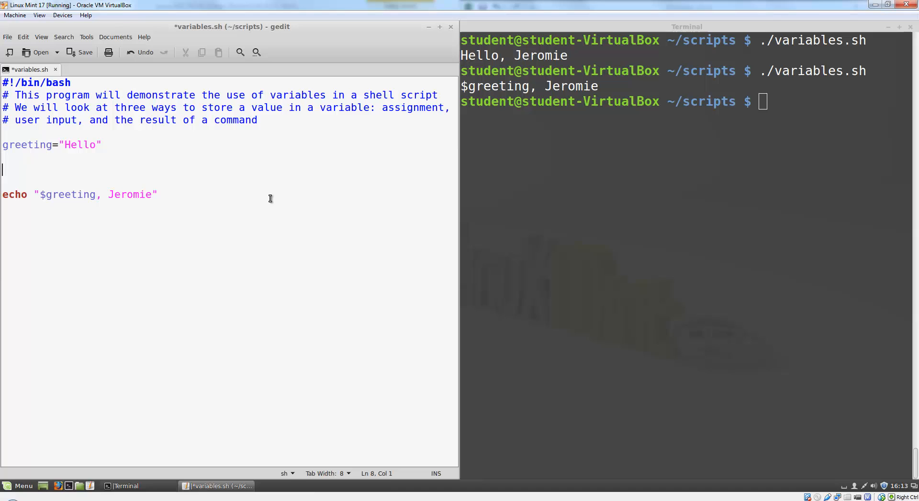
Add a 'read name' line, replace Jeromie with $name in the echo, and save.
{"action": "type", "text": "read name"}
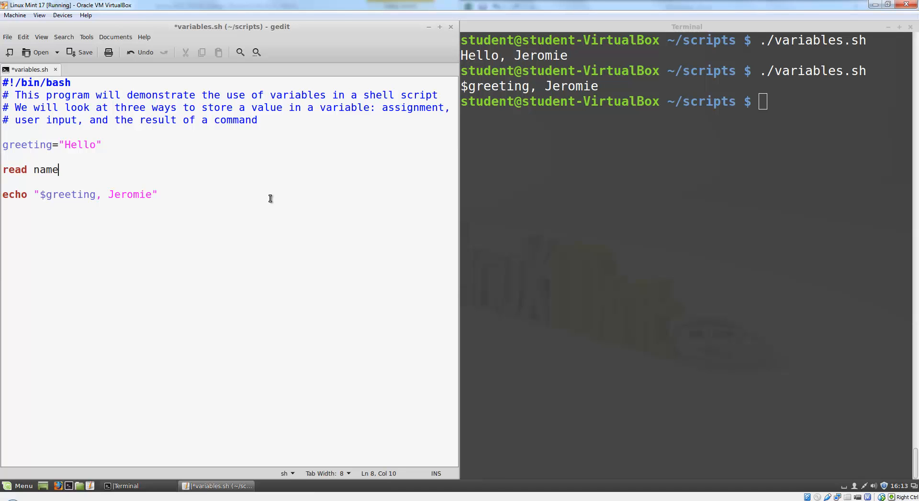
{"action": "left_click", "coordinate": [2, 194]}
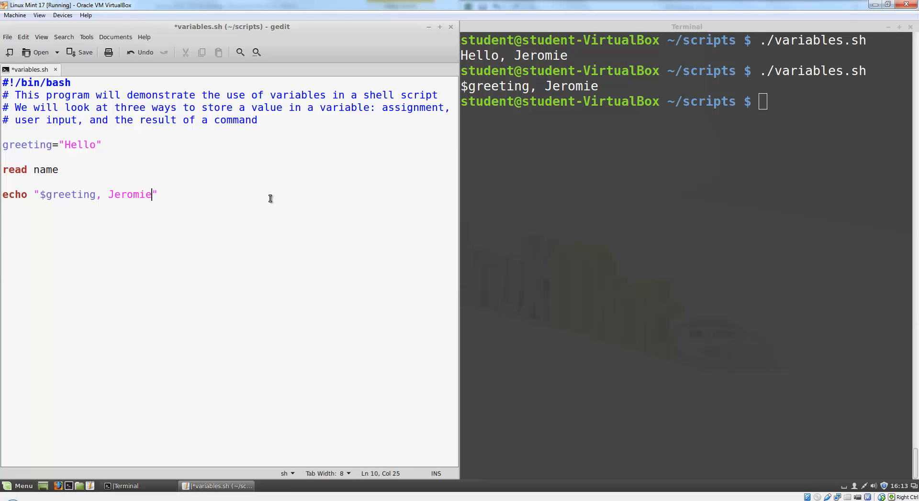
{"action": "type", "text": "$name"}
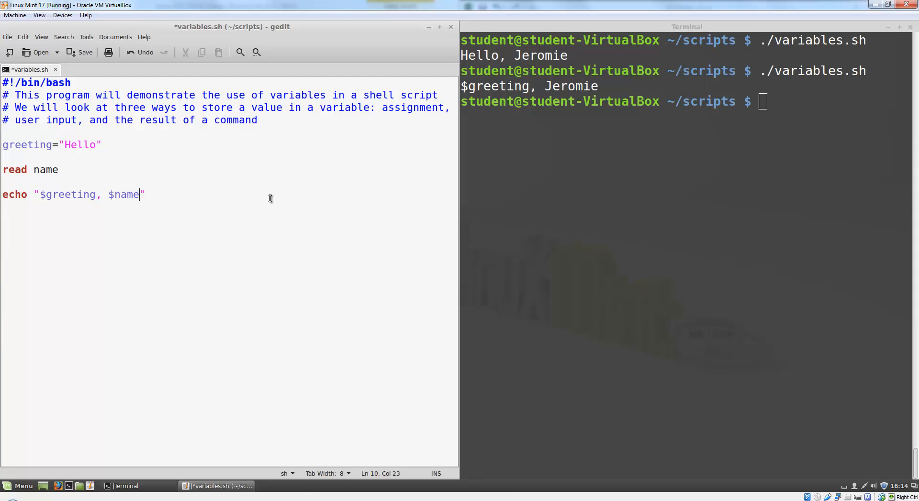
{"action": "key", "text": "ctrl+s"}
{"action": "type", "text": "./variables.sh"}
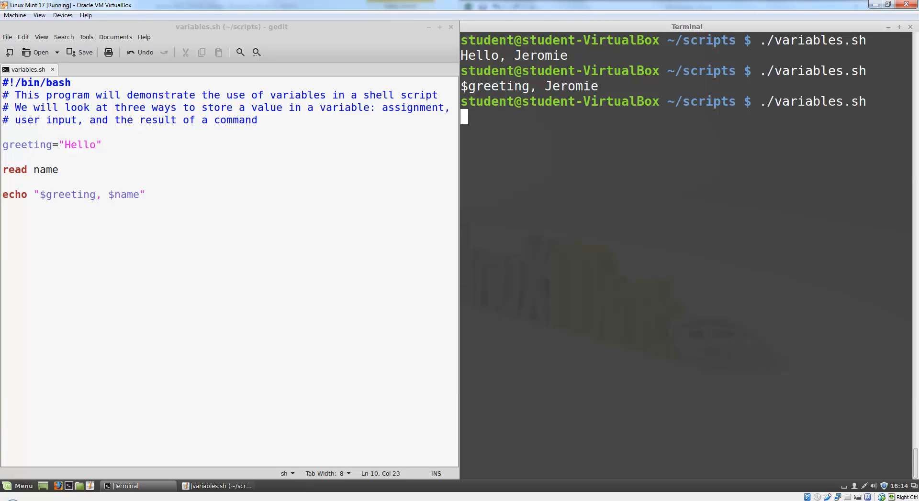
Answer the script's input with Jeromie to get Hello, Jeromie.
{"action": "type", "text": "Jeromie"}
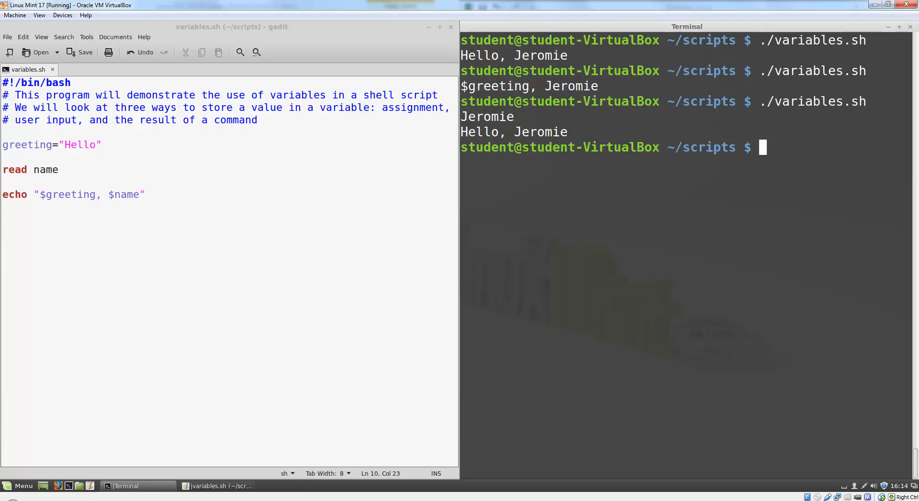
{"action": "mouse_move", "coordinate": [404, 181]}
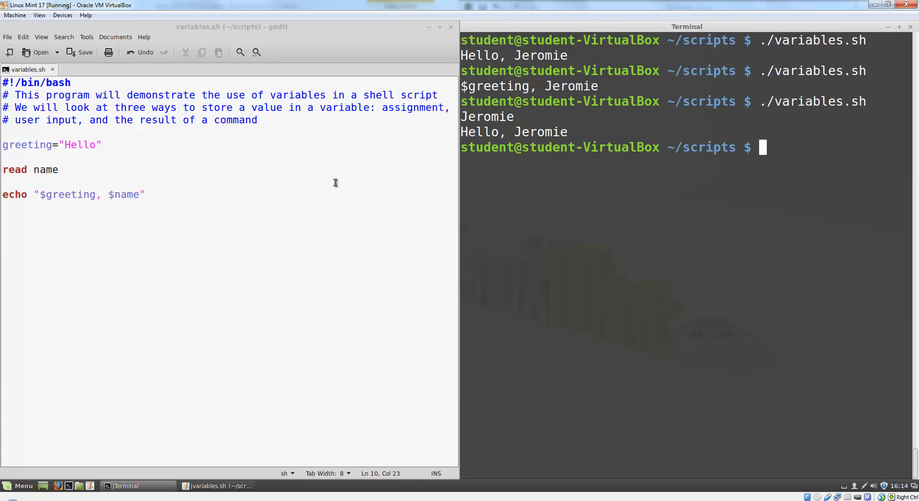
{"action": "mouse_move", "coordinate": [306, 184]}
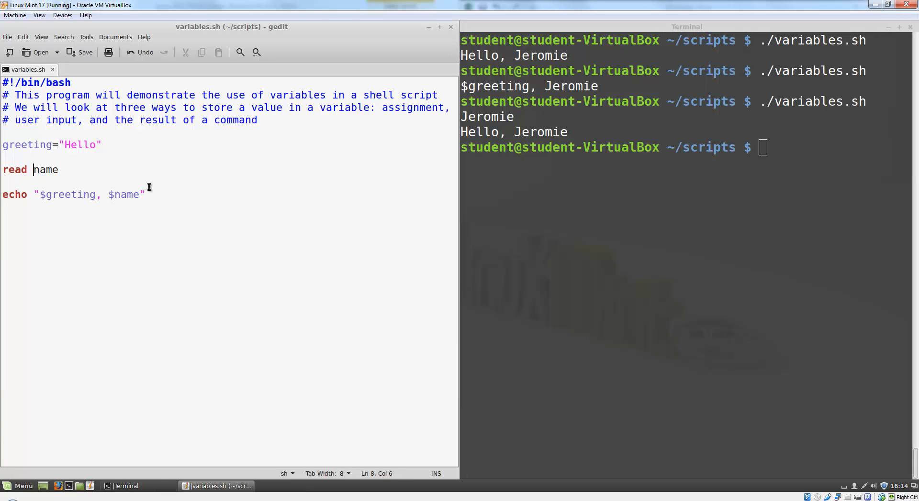
Add -p "What is your name? " to the read line, save, rerun, and answer Jeromie.
{"action": "type", "text": "-p \"What is your"}
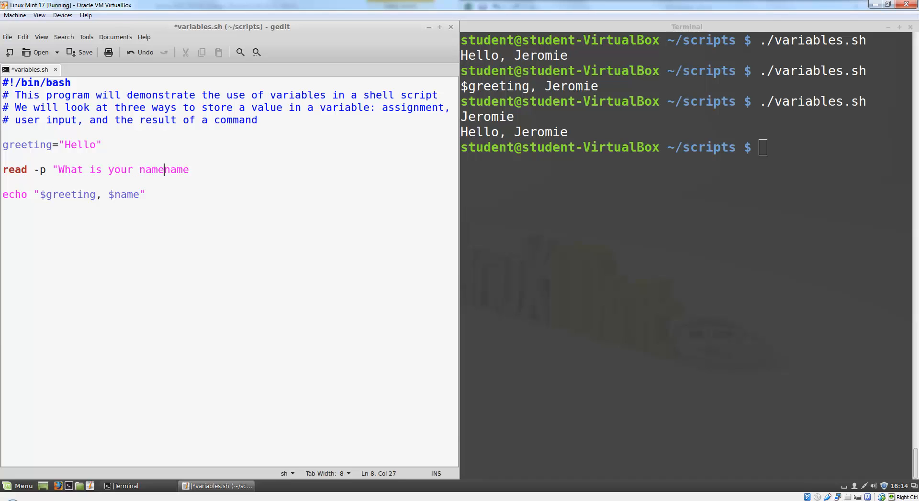
{"action": "type", "text": "? \""}
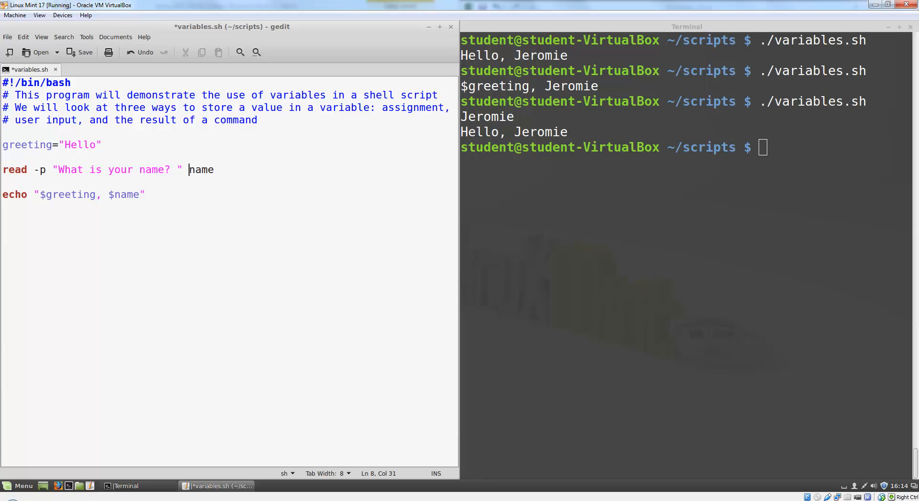
{"action": "key", "text": "ctrl+s"}
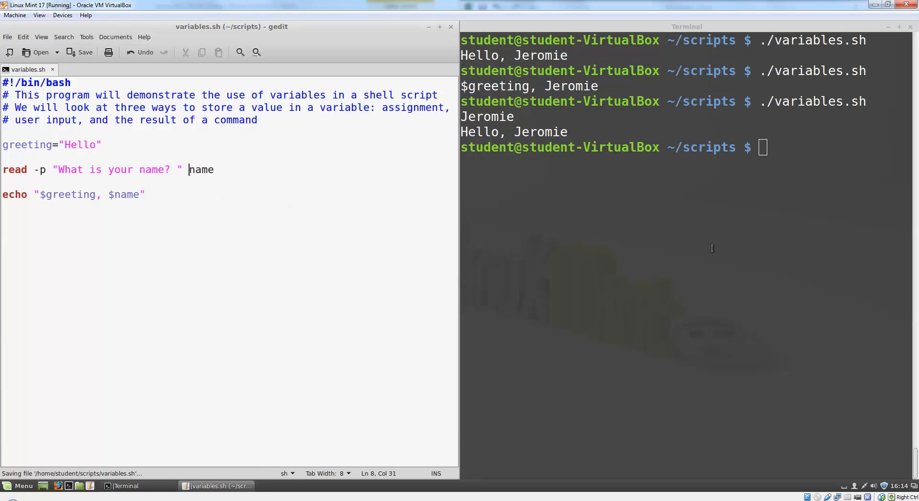
{"action": "key", "text": "Return"}
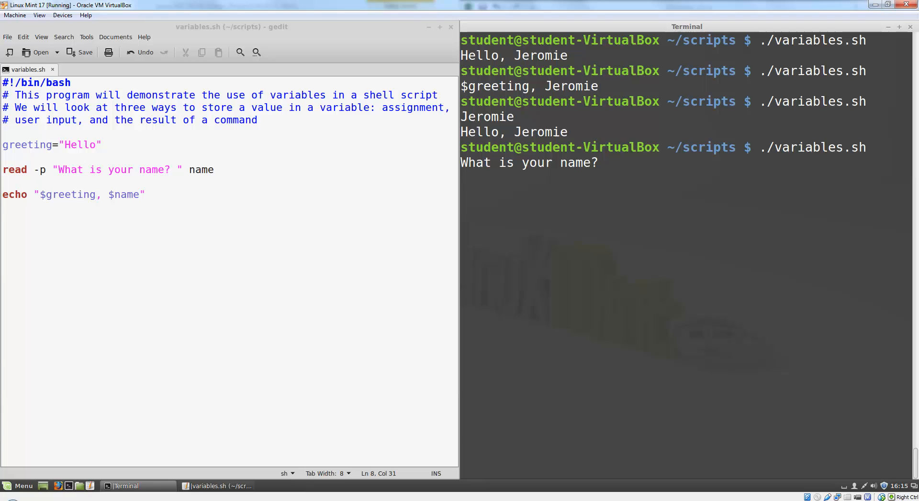
{"action": "type", "text": "Jeromie"}
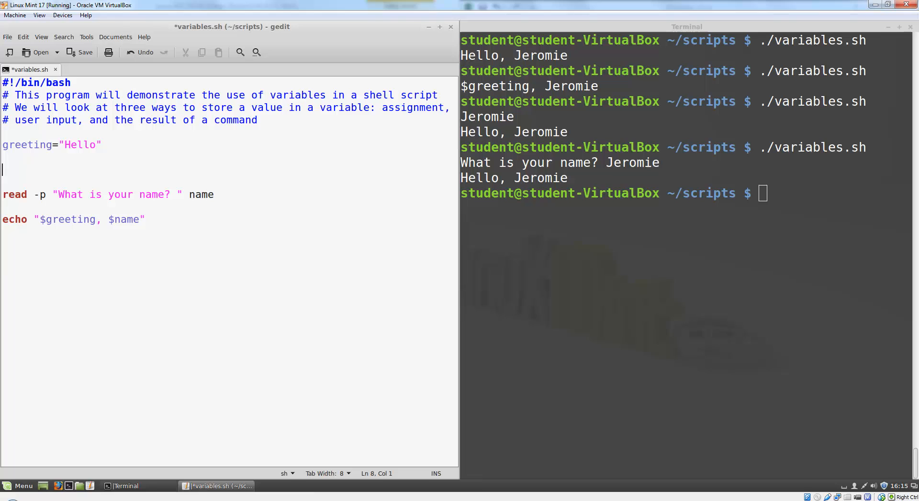
Add the line today=$(date) to capture the current date.
{"action": "type", "text": "today"}
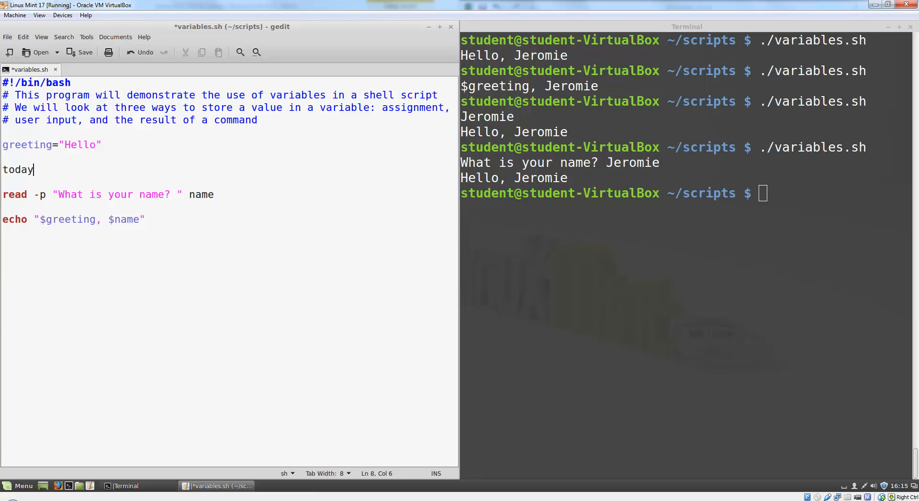
{"action": "type", "text": "=$("}
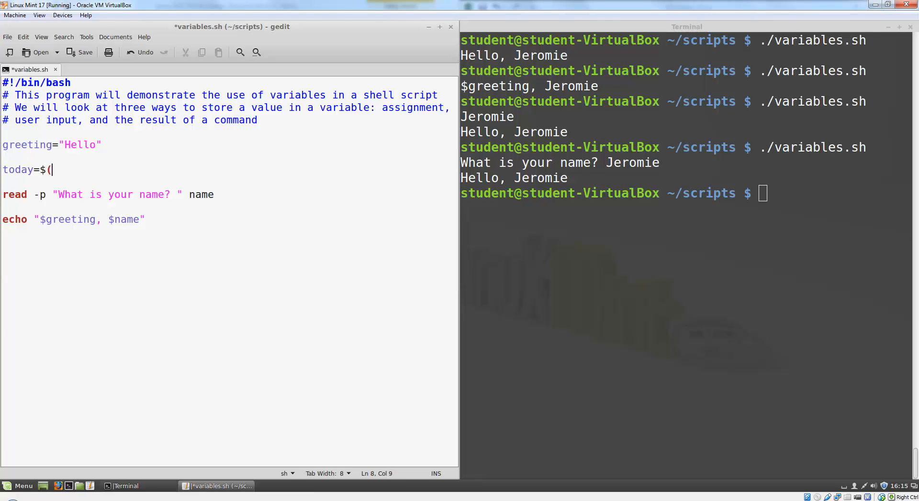
{"action": "type", "text": "date)"}
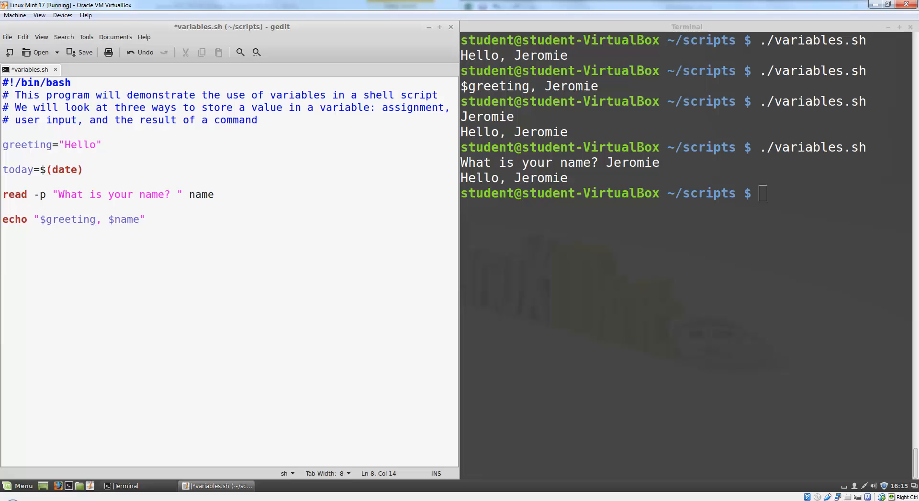
{"action": "left_click", "coordinate": [82, 170]}
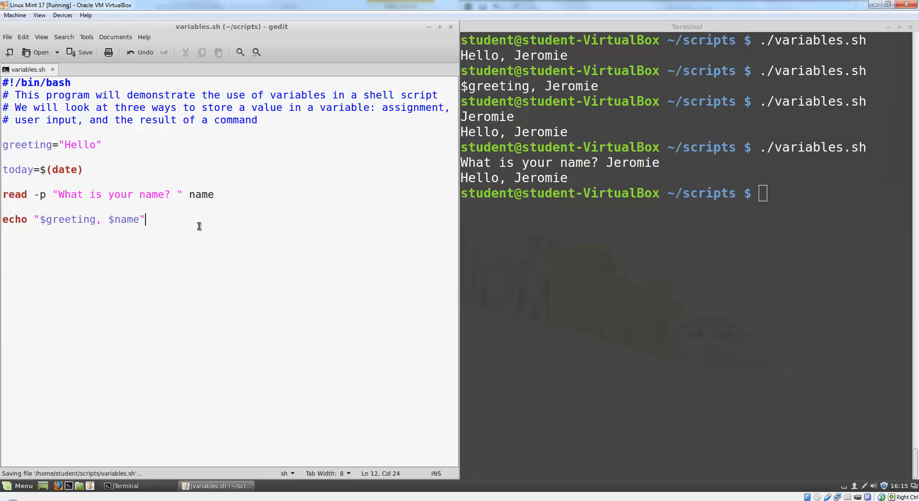
Add echo "Today is $today", then rerun the script and start entering a name.
{"action": "type", "text": "e"}
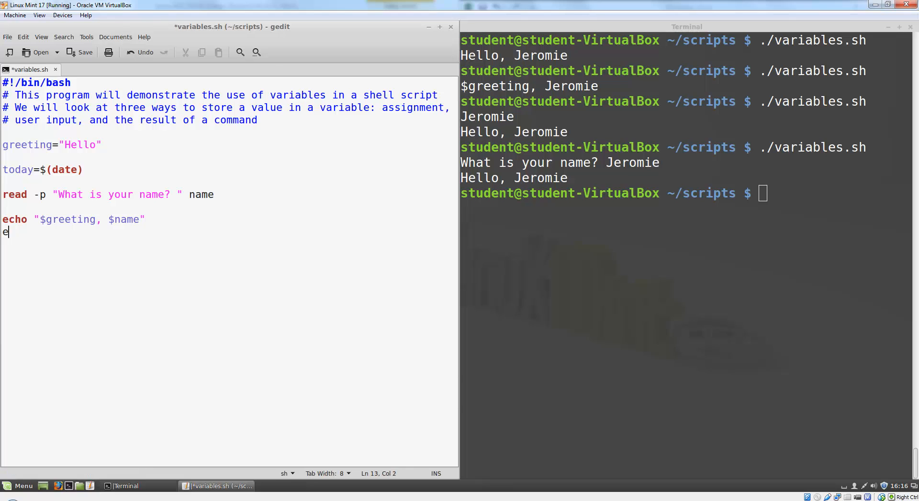
{"action": "type", "text": "cho \"Today i"}
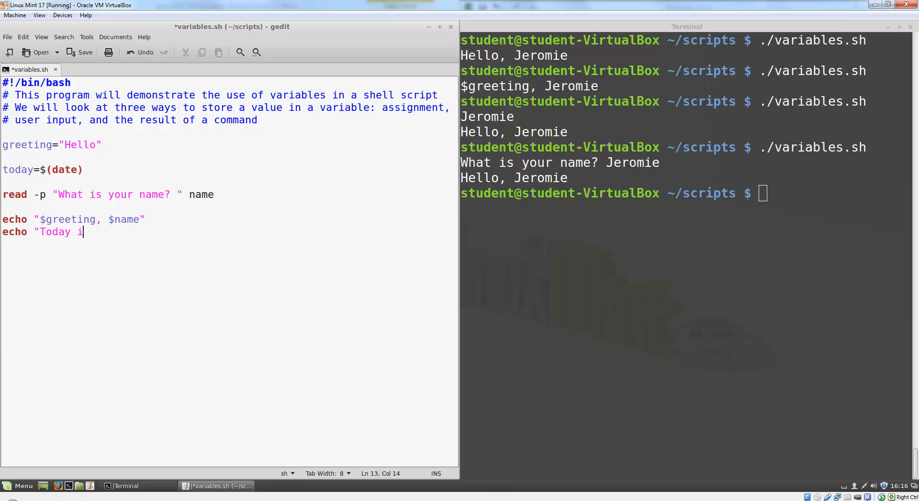
{"action": "type", "text": "s $today"}
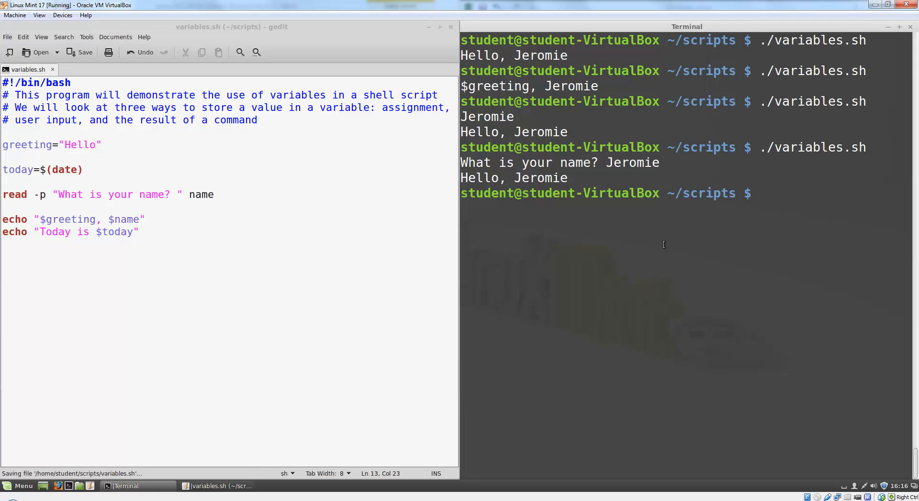
{"action": "type", "text": "Je"}
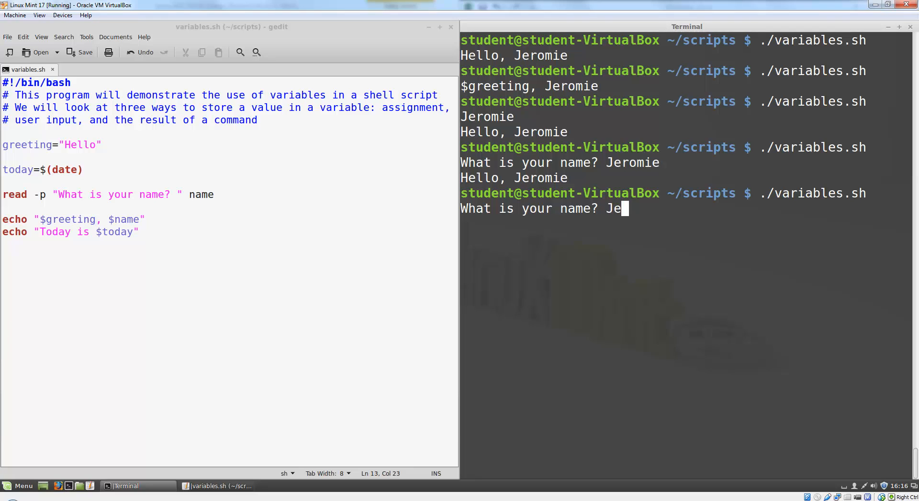